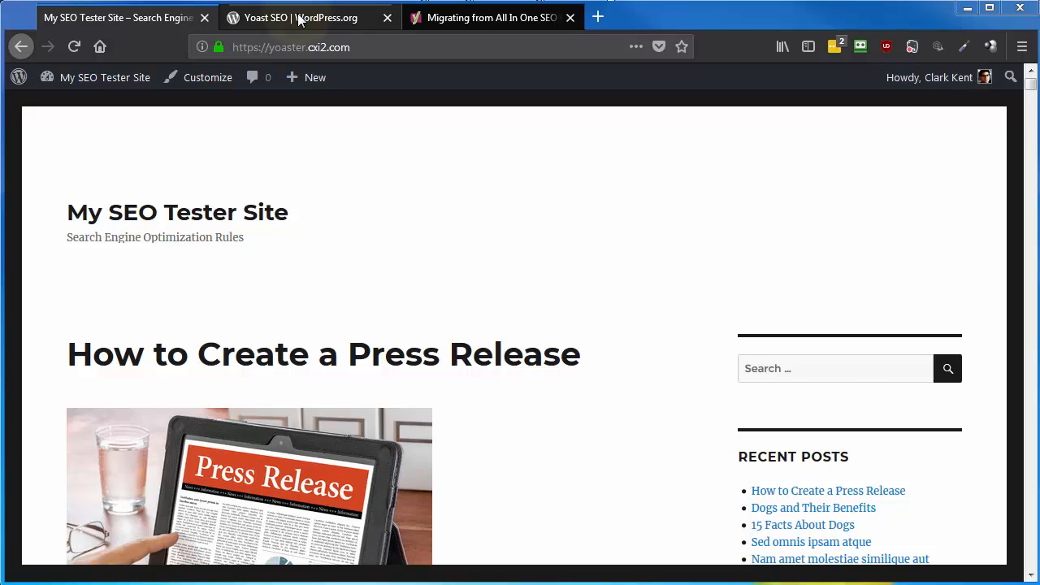
Switch to the Yoast SEO plugin page on WordPress.org
left_click(299, 16)
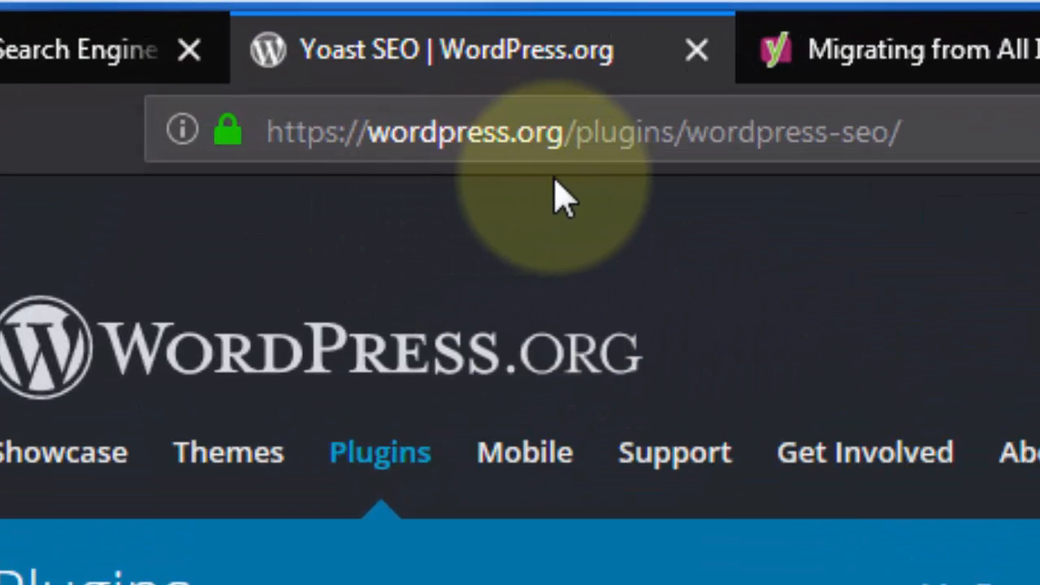
mouse_move(767, 228)
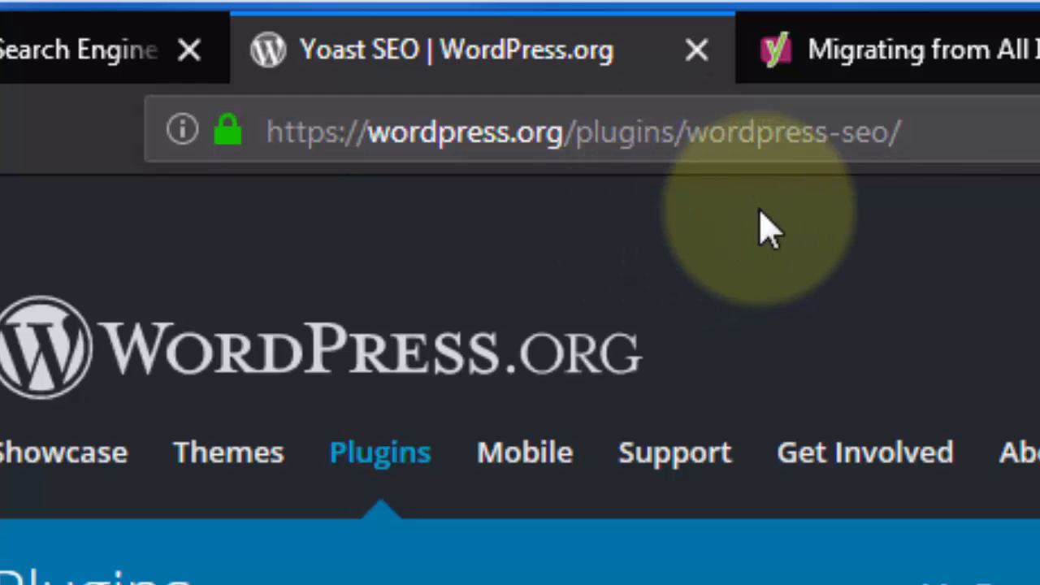
mouse_move(893, 208)
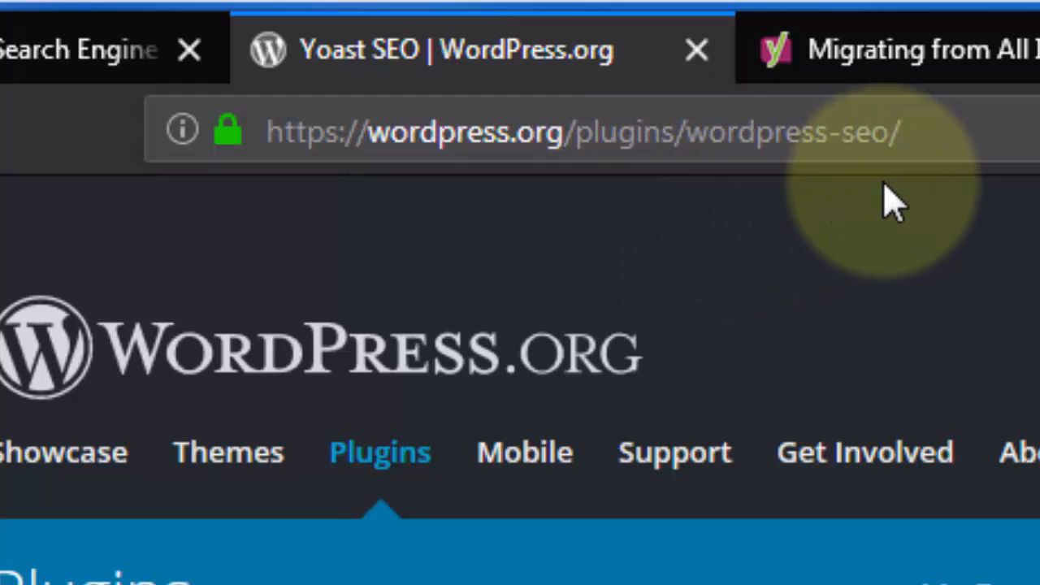
mouse_move(891, 208)
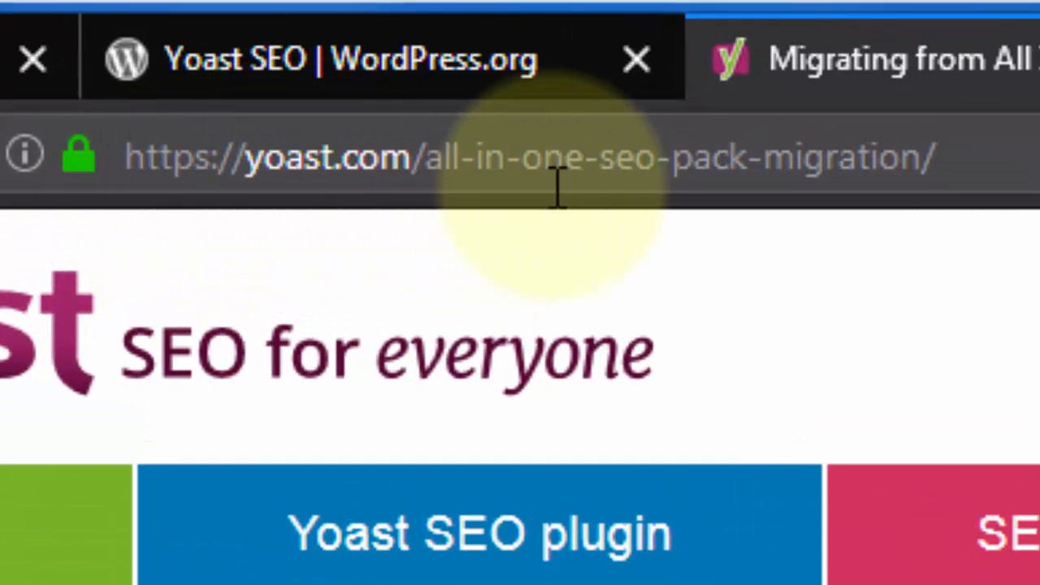
mouse_move(764, 182)
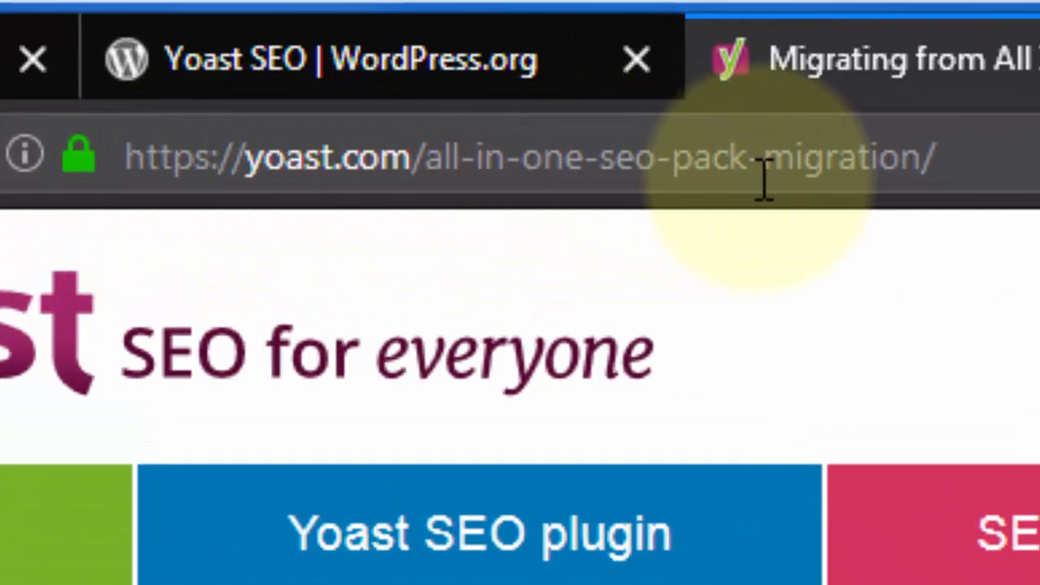
mouse_move(734, 243)
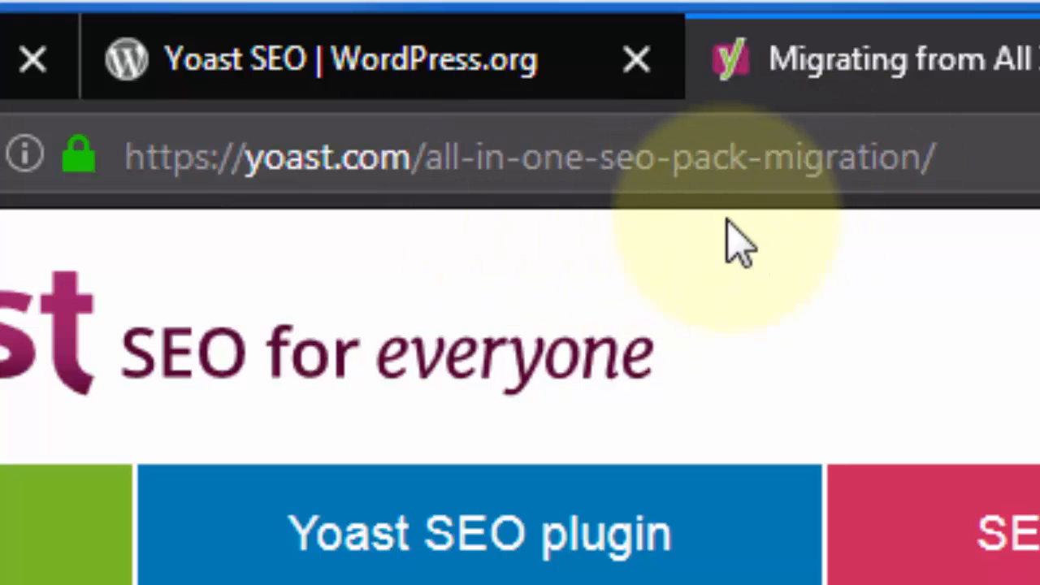
mouse_move(663, 236)
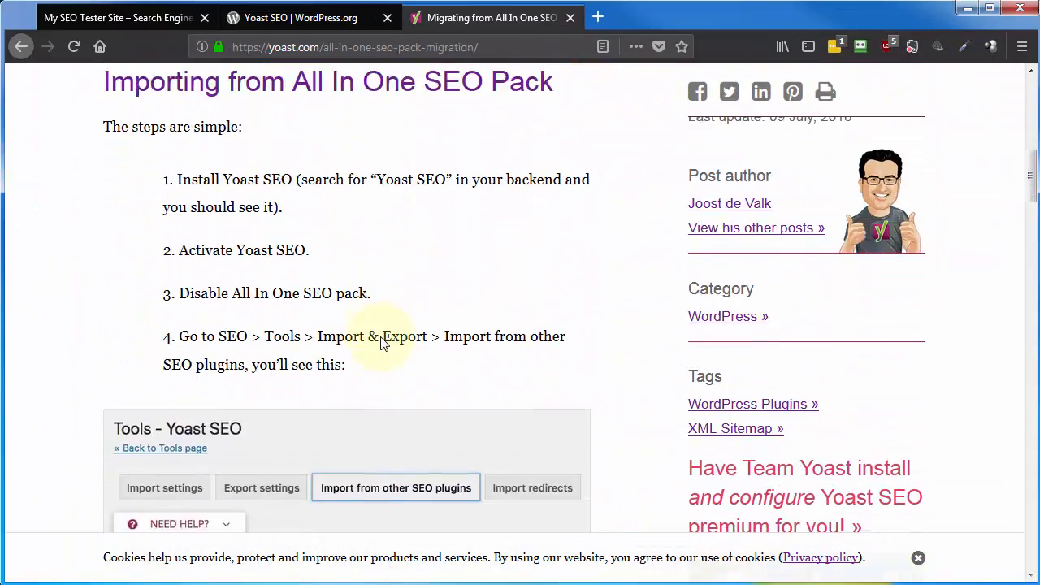
scroll("down", 3)
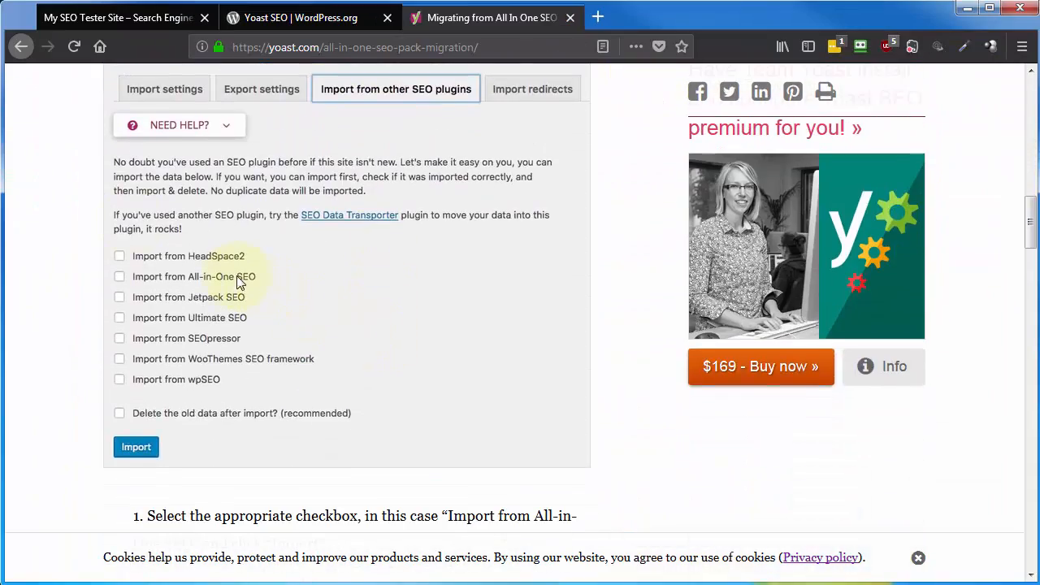
mouse_move(218, 302)
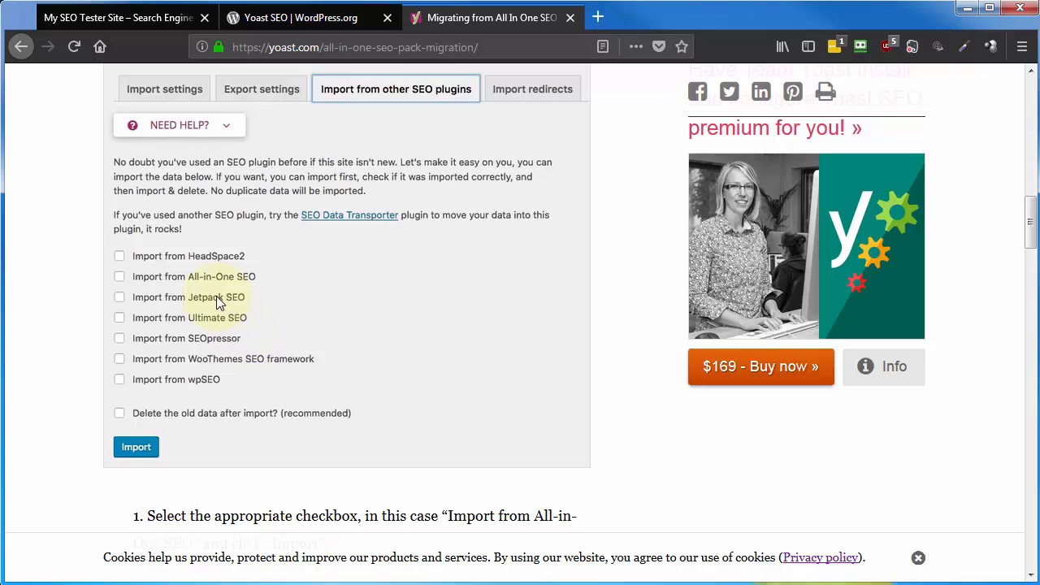
mouse_move(165, 263)
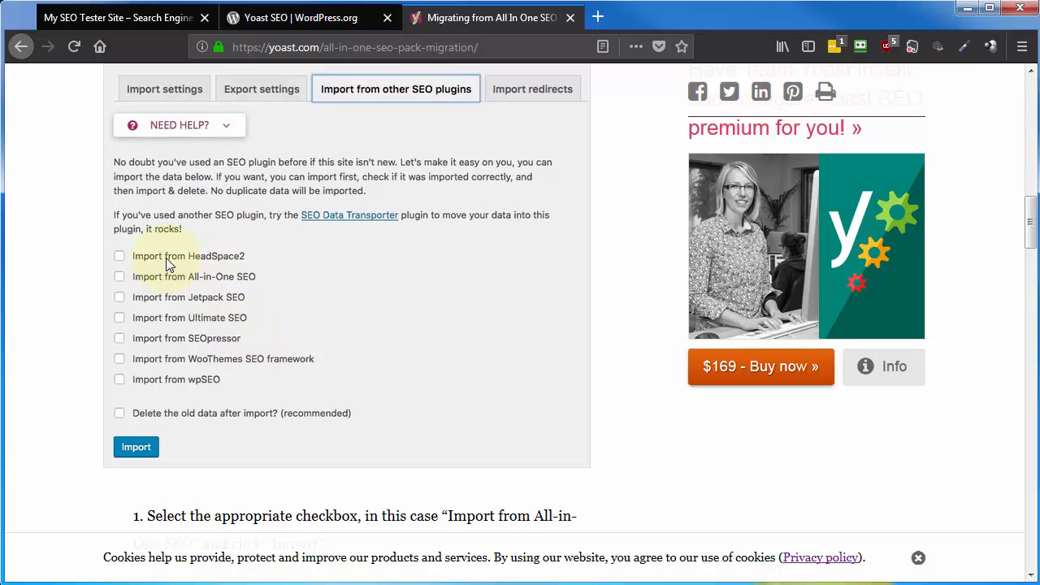
mouse_move(150, 279)
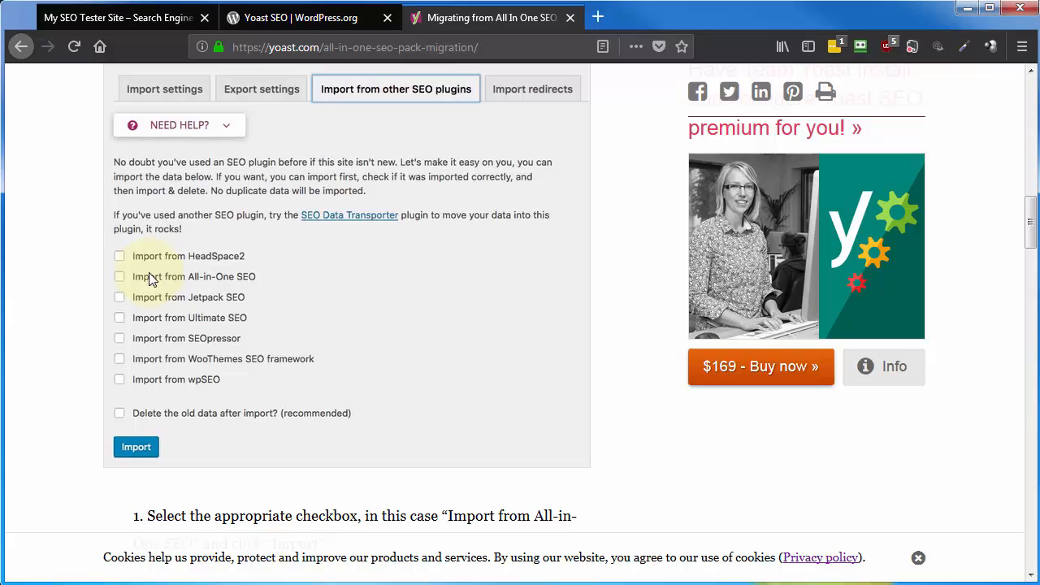
mouse_move(442, 413)
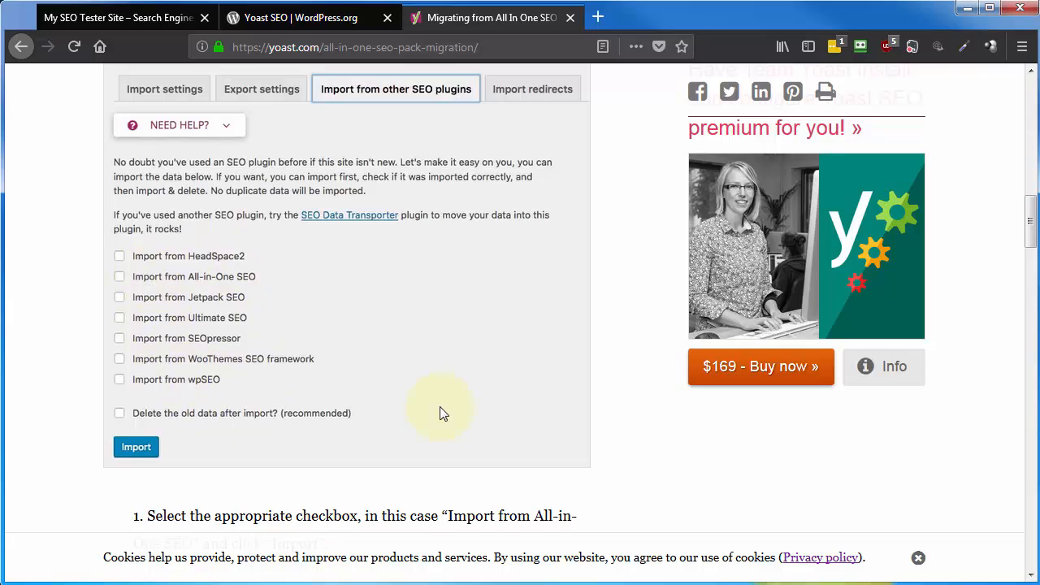
scroll("up", 3)
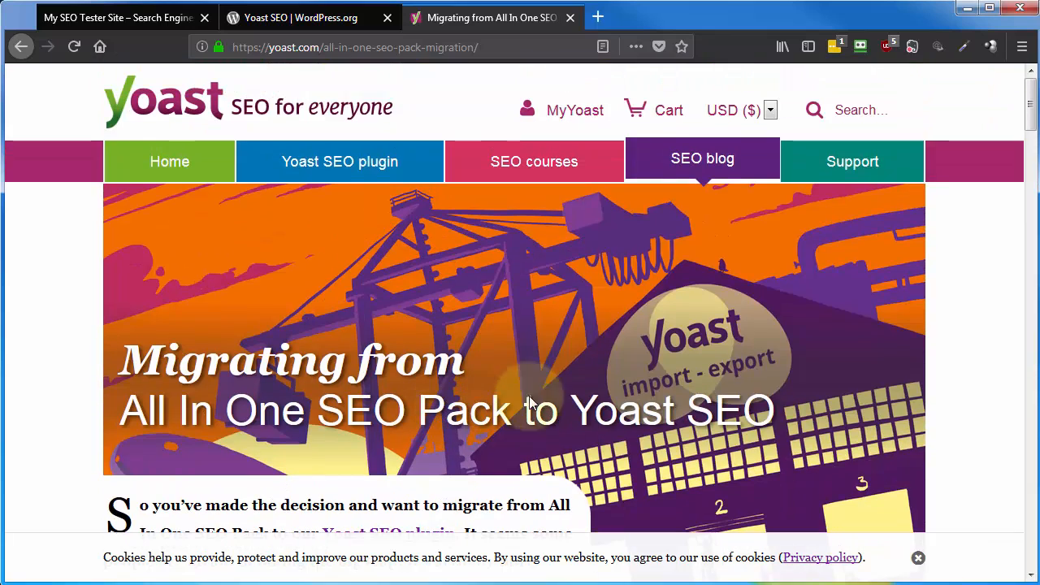
Open Yoast's SEO blog and scroll to its category links and latest post
left_click(702, 161)
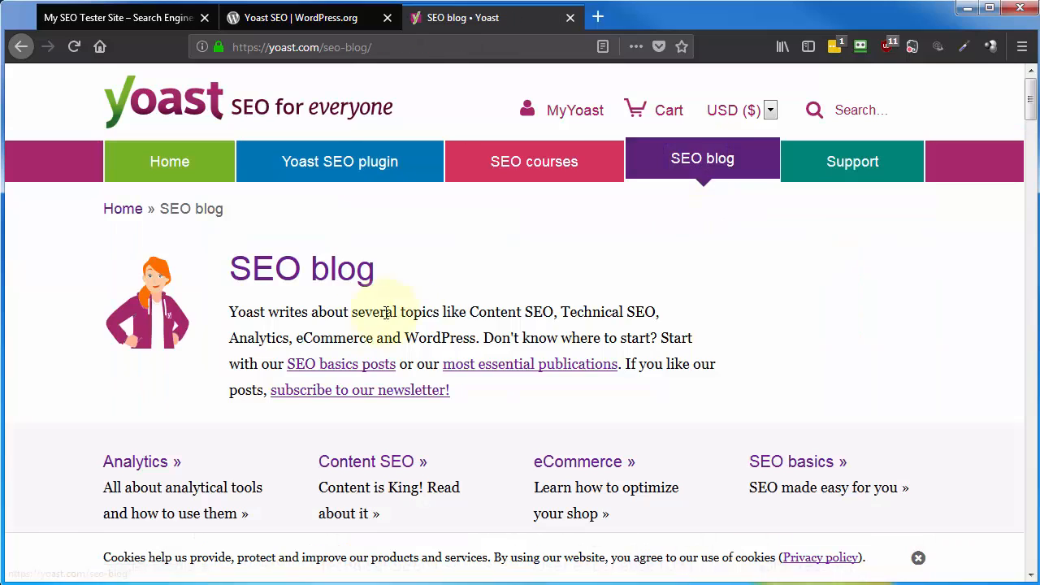
scroll("down", 3)
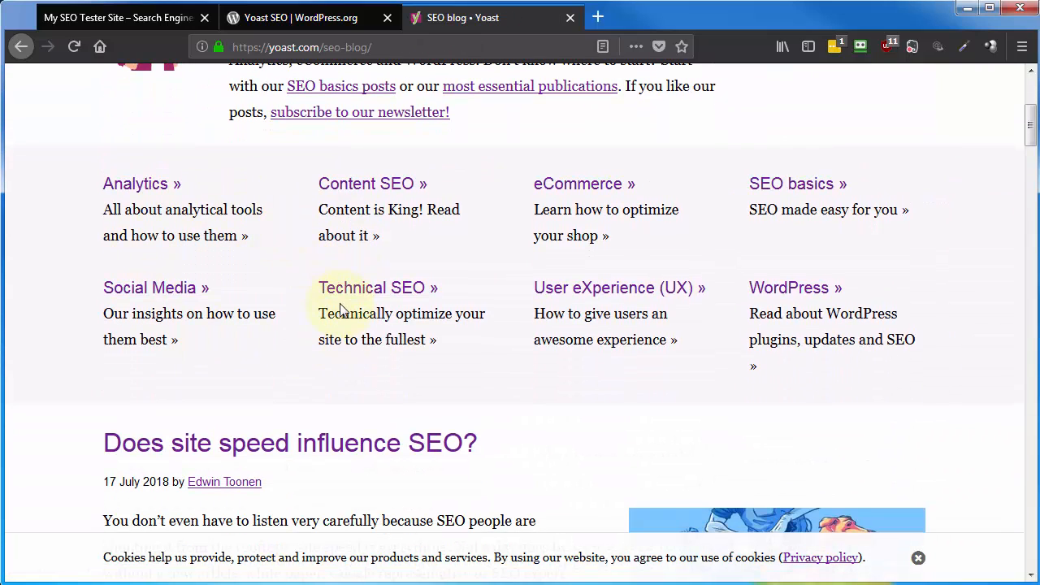
mouse_move(285, 242)
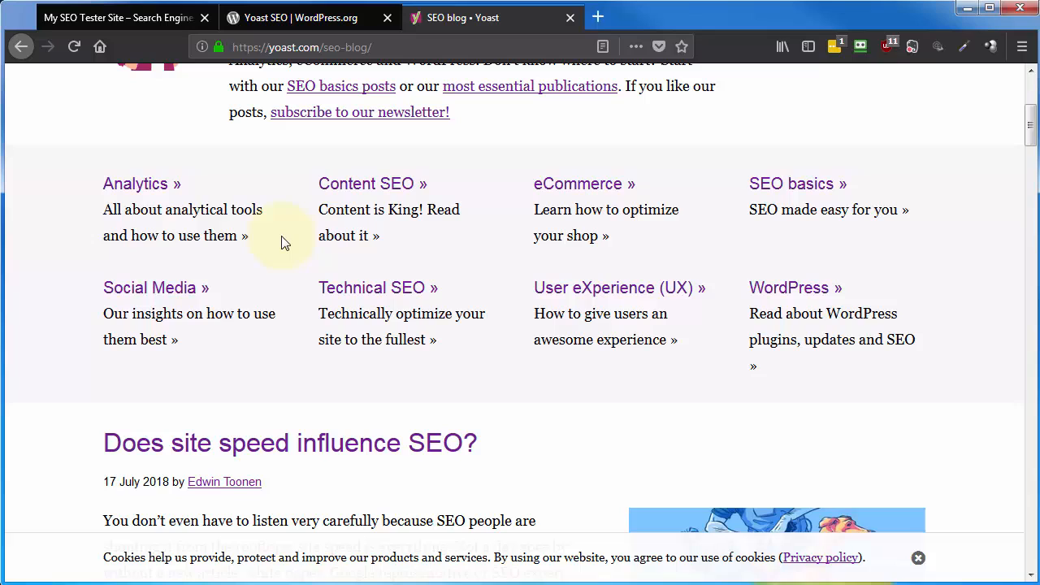
mouse_move(350, 184)
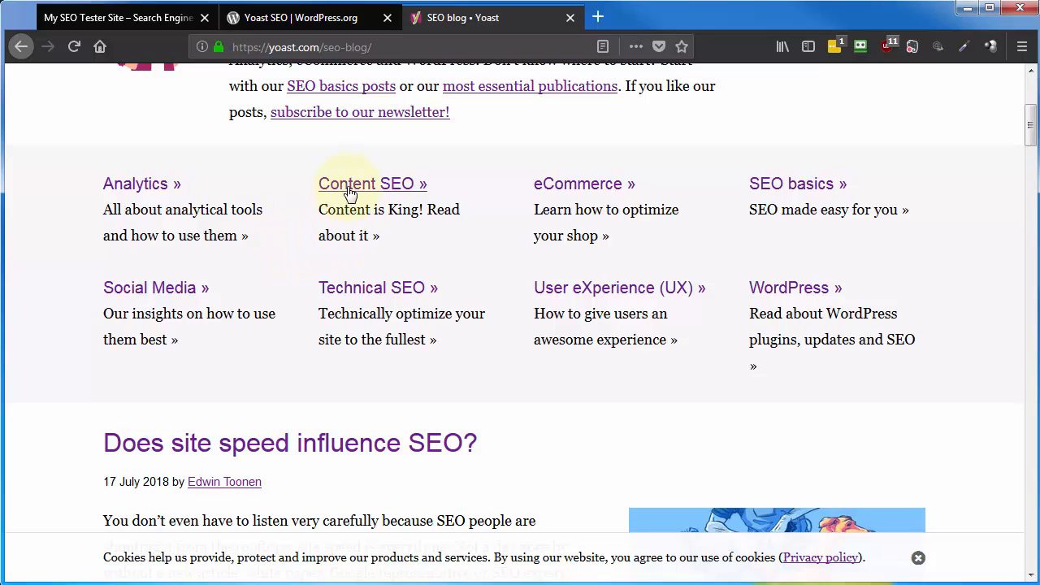
mouse_move(324, 301)
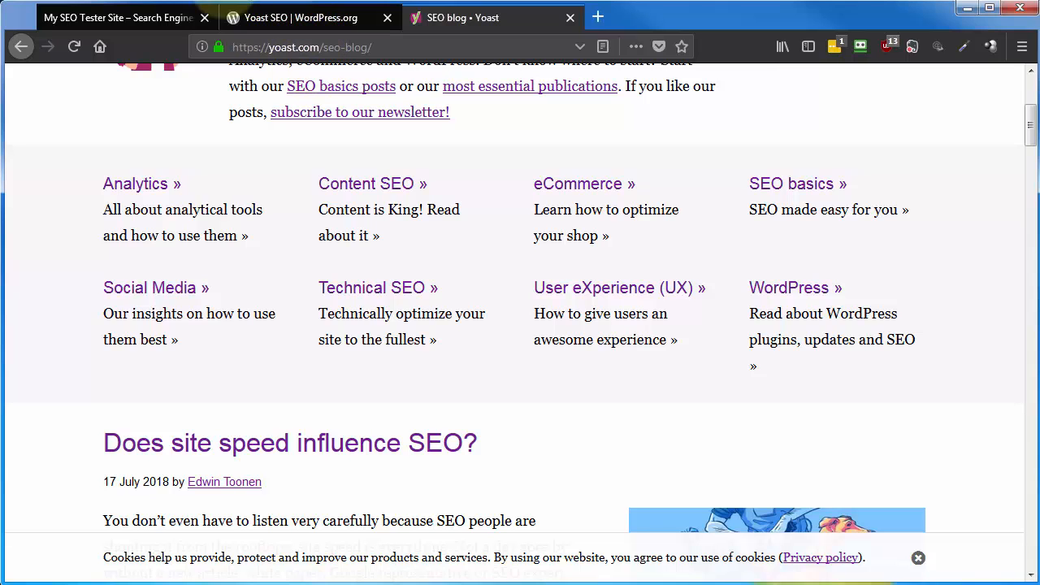
In the WordPress admin, search the plugin directory for 'yoast seo'
left_click(114, 16)
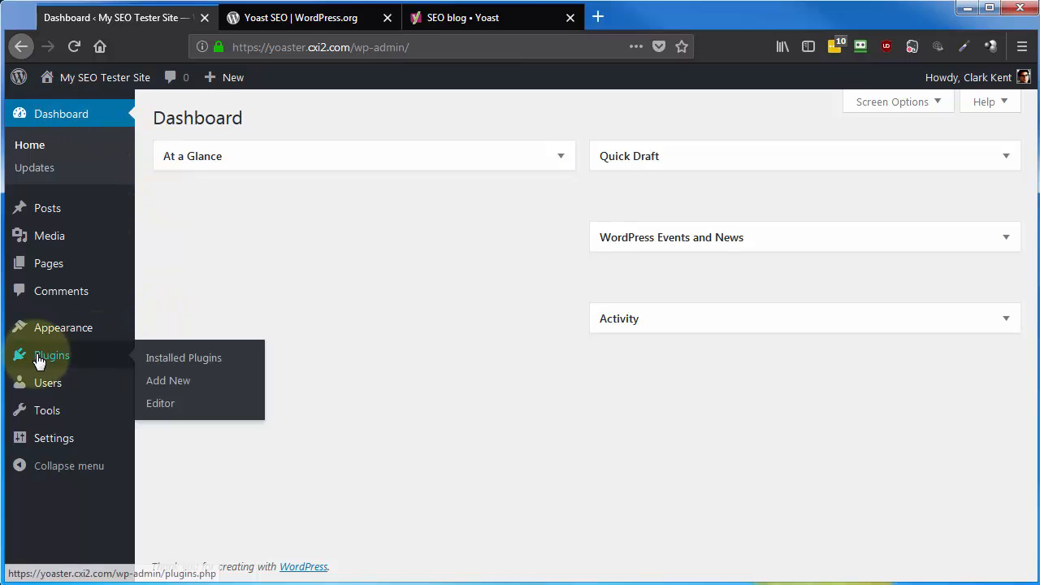
left_click(169, 380)
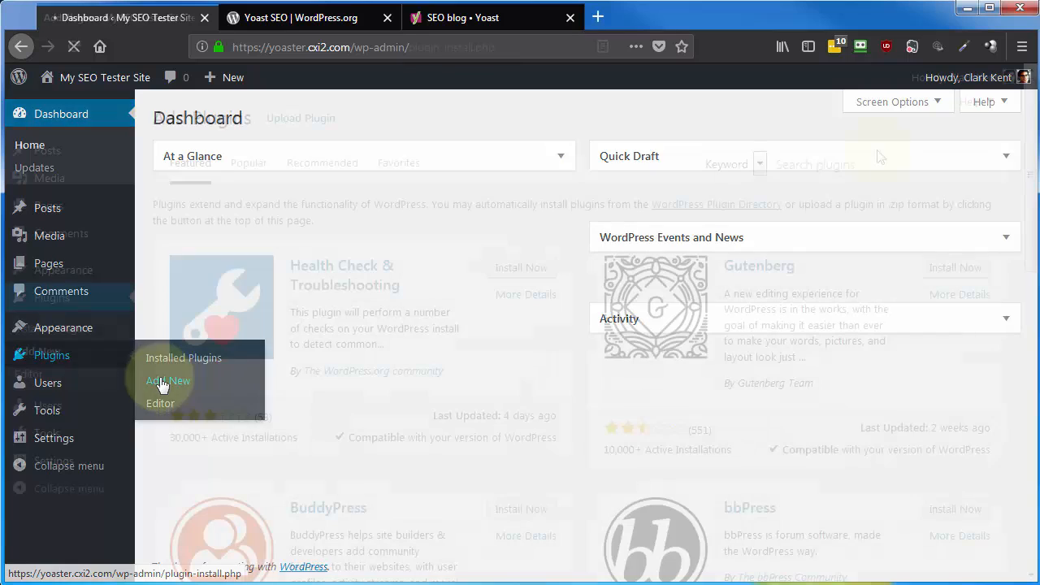
left_click(169, 380)
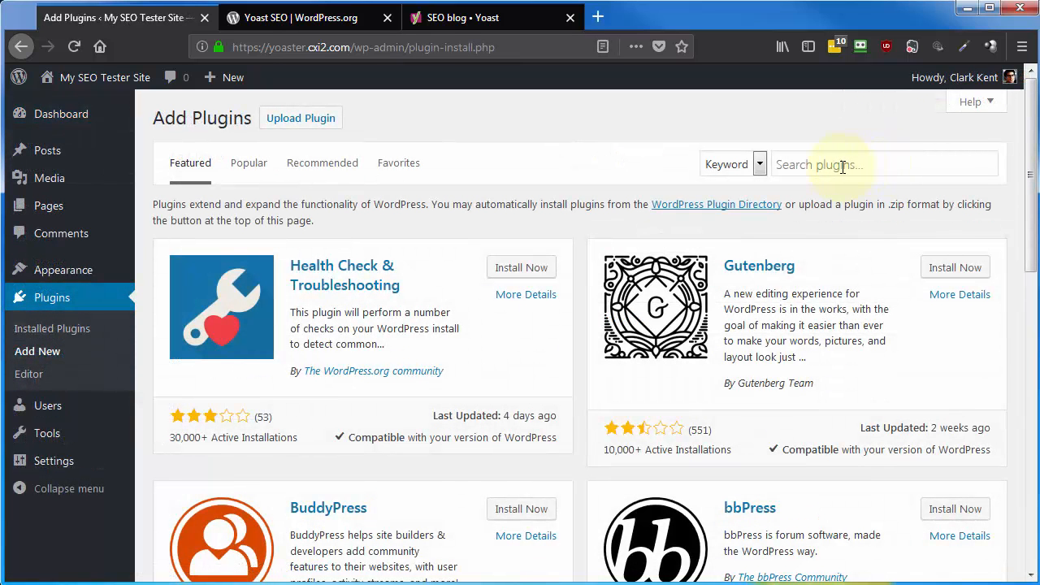
type("yoast seo")
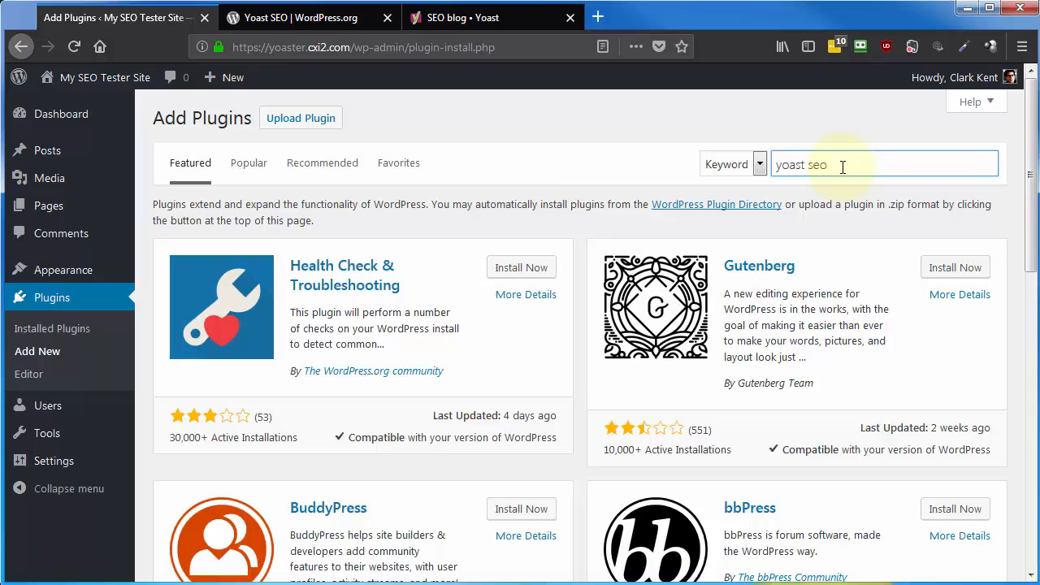
key("Return")
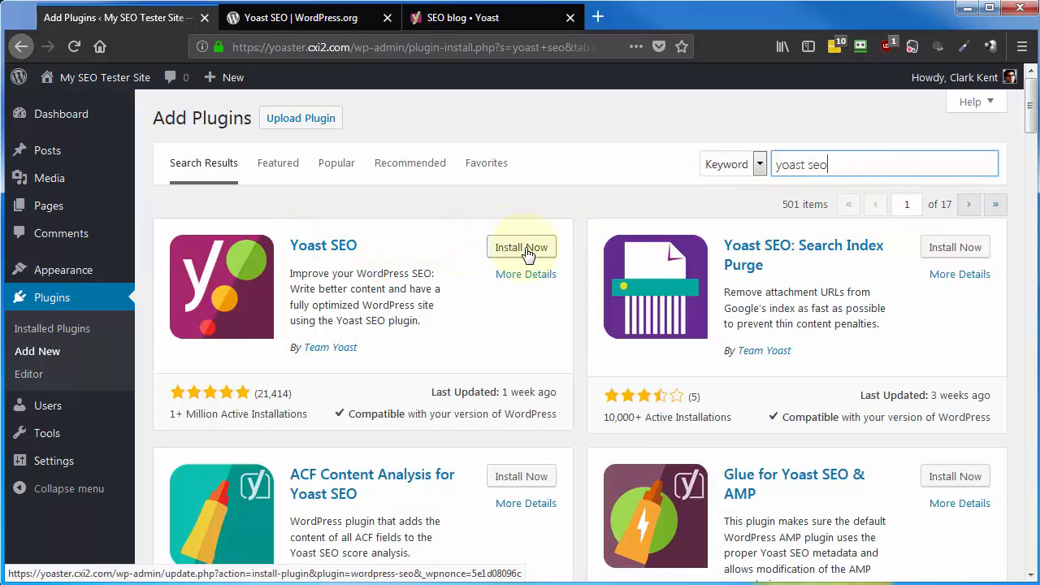
Install the Yoast SEO plugin and activate it on the site
left_click(520, 247)
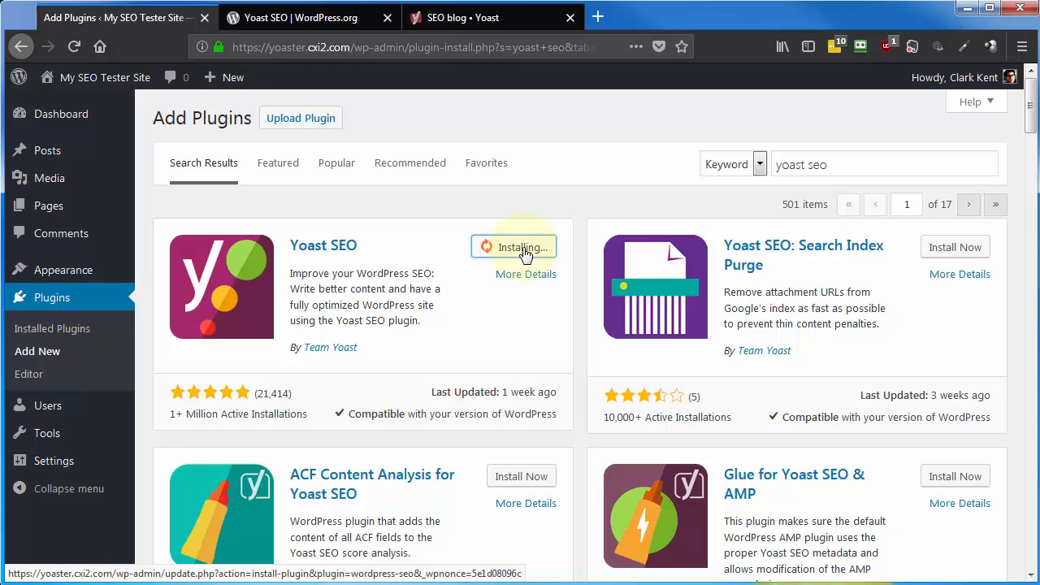
left_click(520, 247)
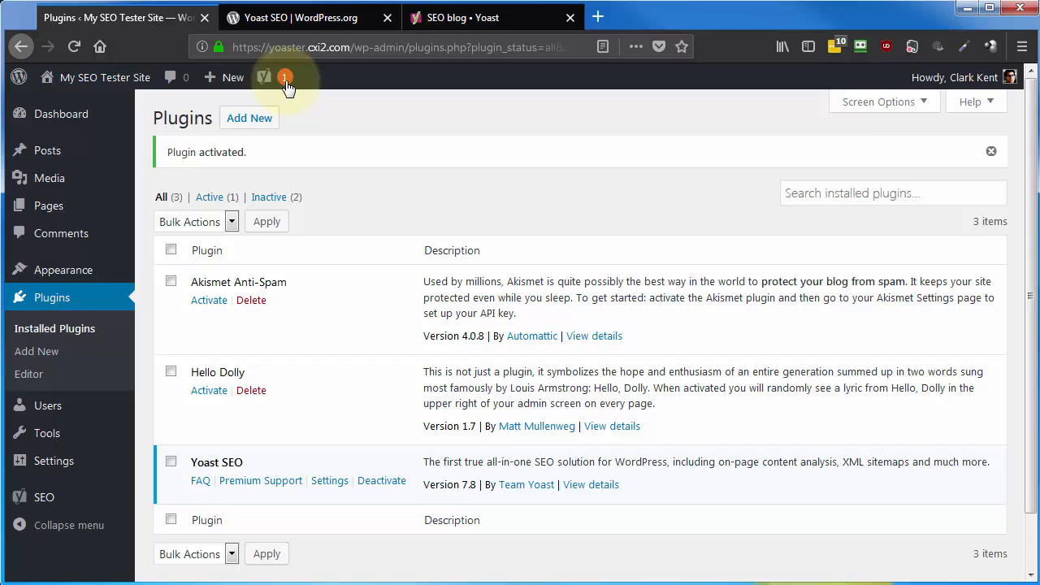
Open the Yoast SEO plugin's settings to reach its General dashboard
left_click(263, 78)
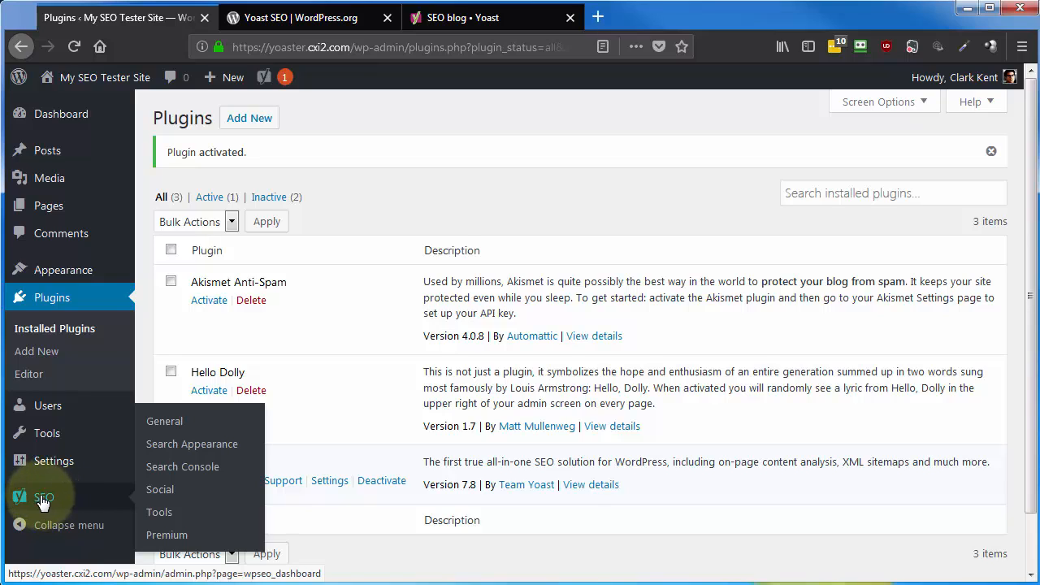
mouse_move(316, 495)
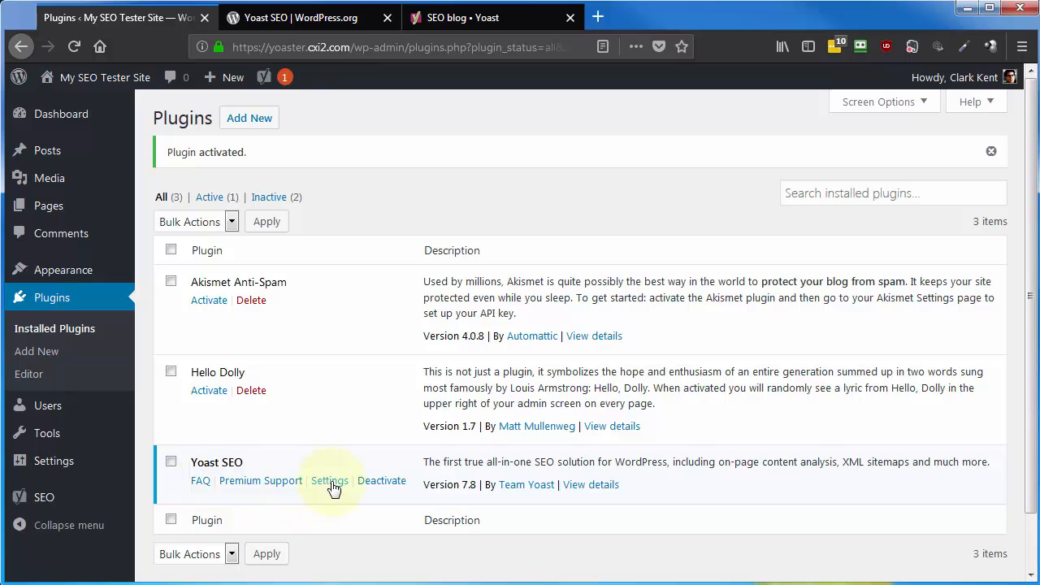
left_click(328, 481)
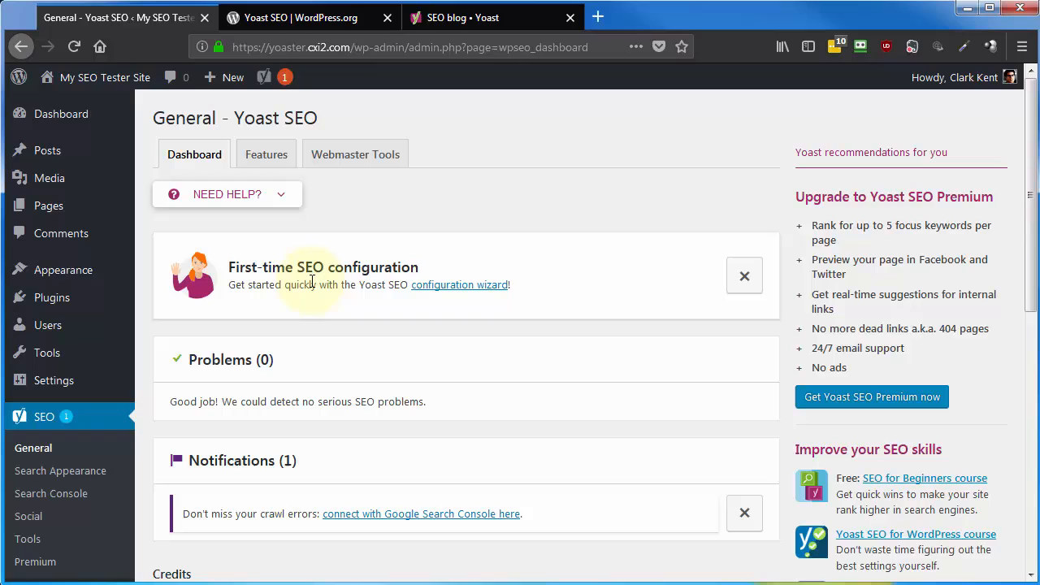
mouse_move(480, 293)
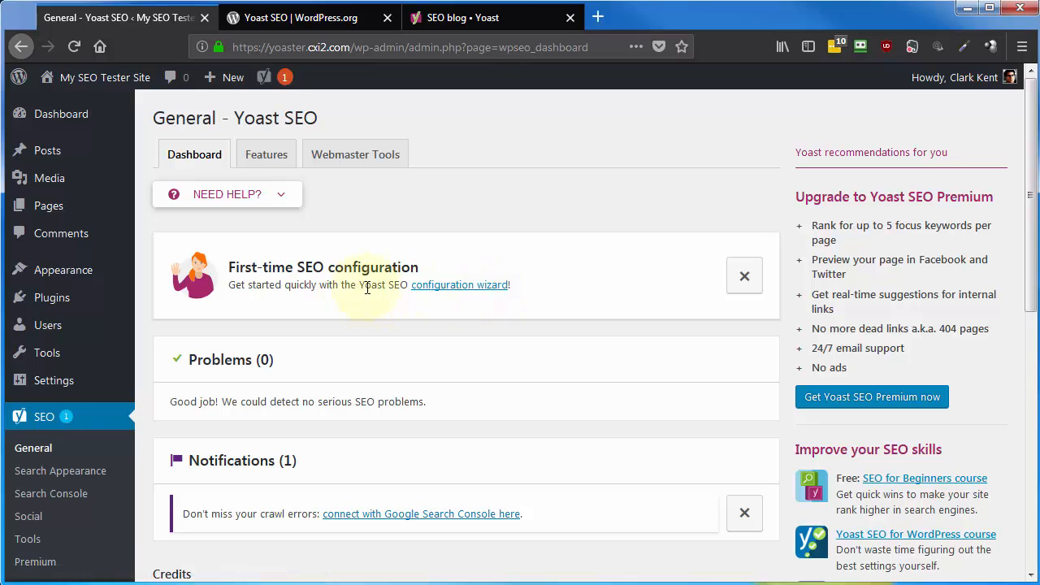
mouse_move(439, 289)
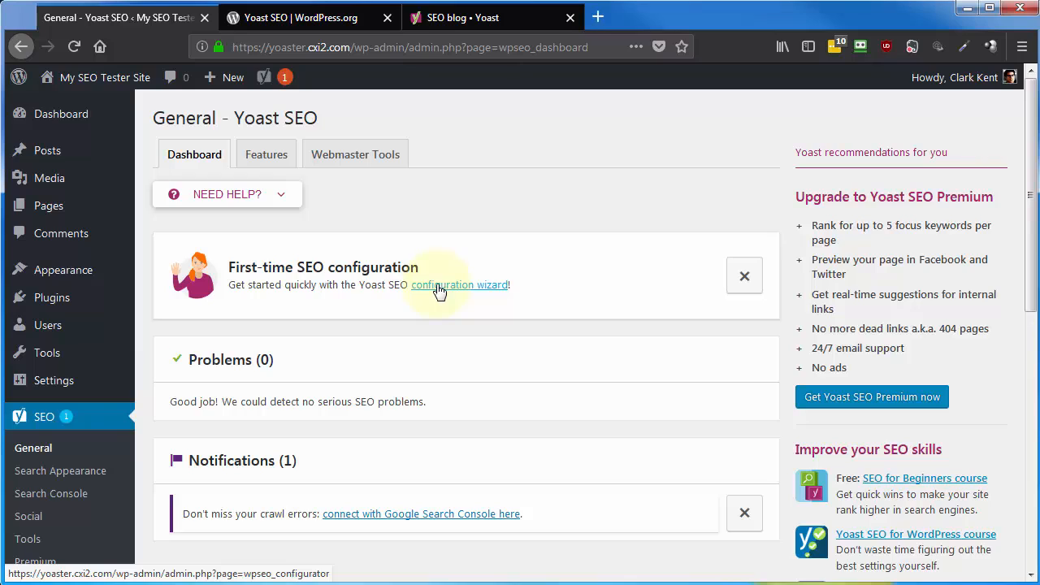
mouse_move(307, 293)
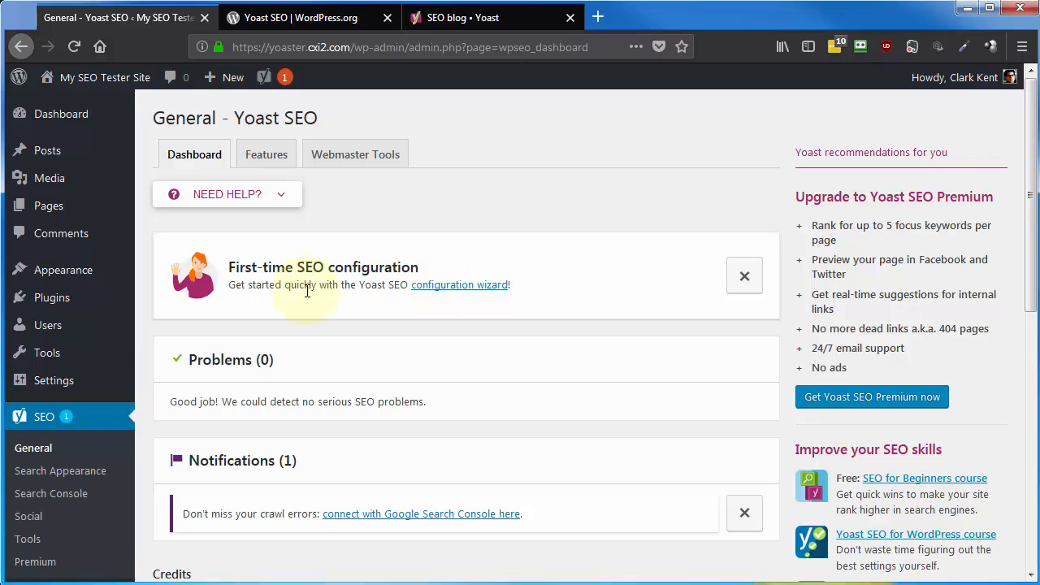
mouse_move(344, 286)
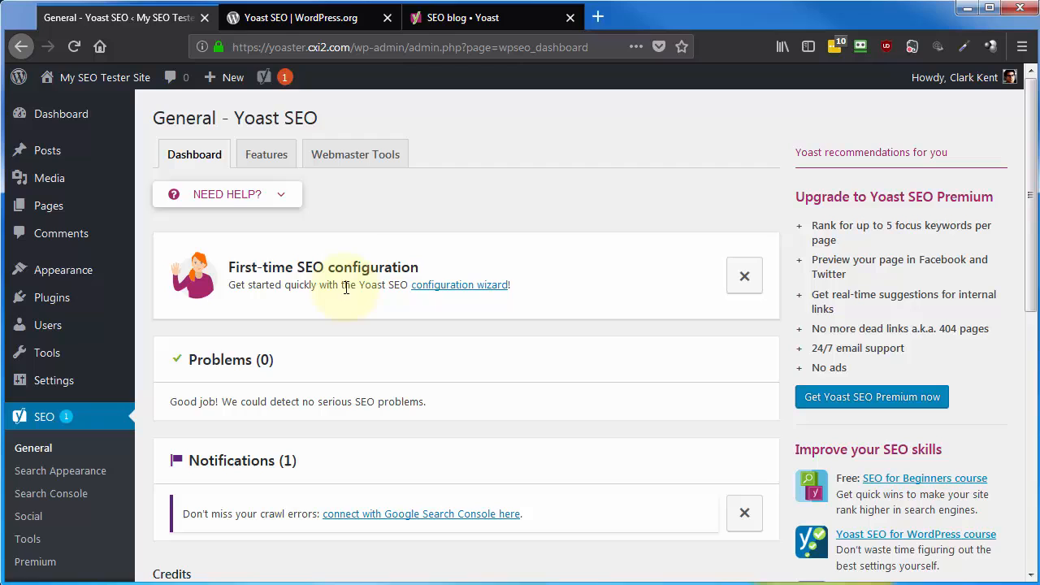
mouse_move(68, 471)
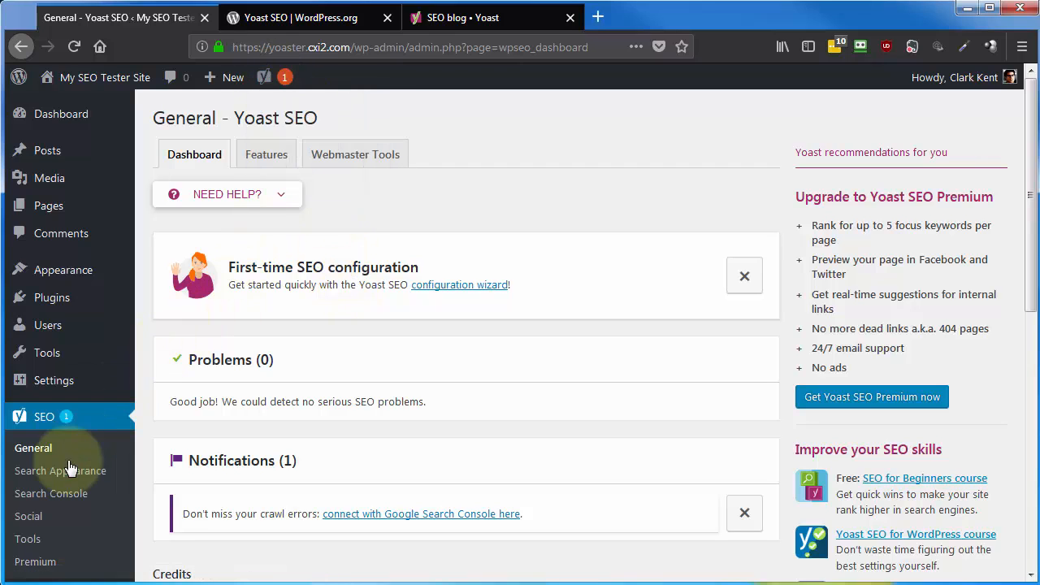
mouse_move(51, 494)
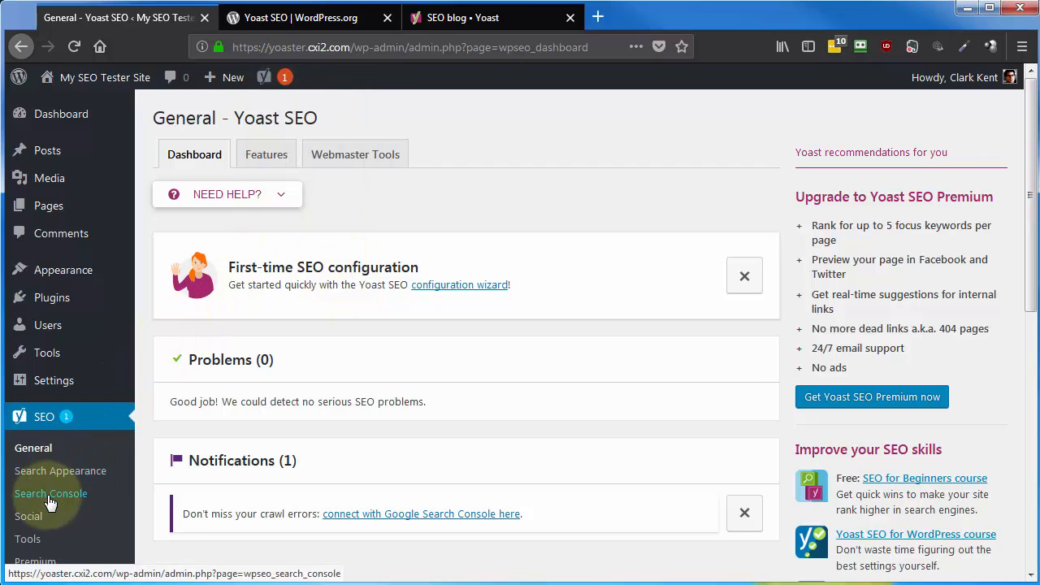